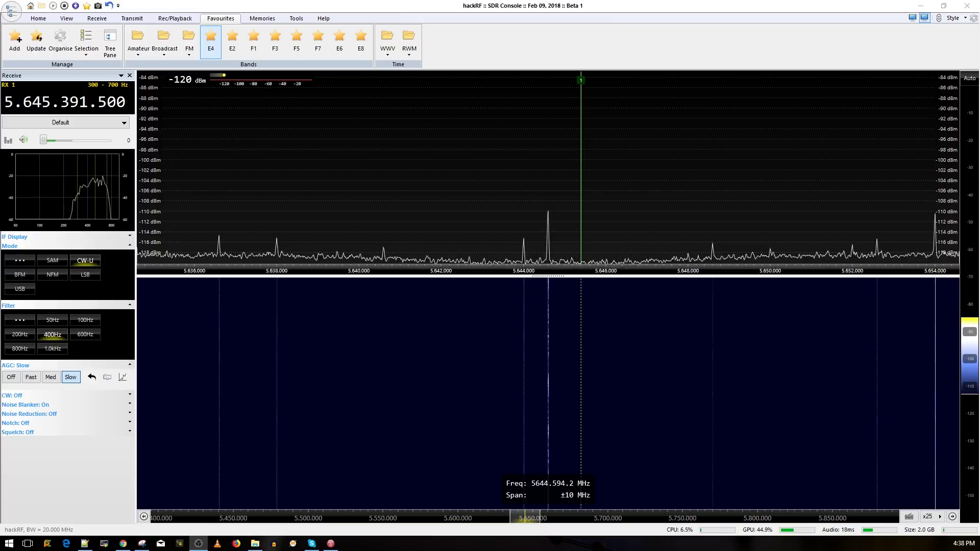
# Step through neighbouring band favourites around 5.6-5.8 GHz and return to E4 at 5645 MHz
pyautogui.click(232, 40)
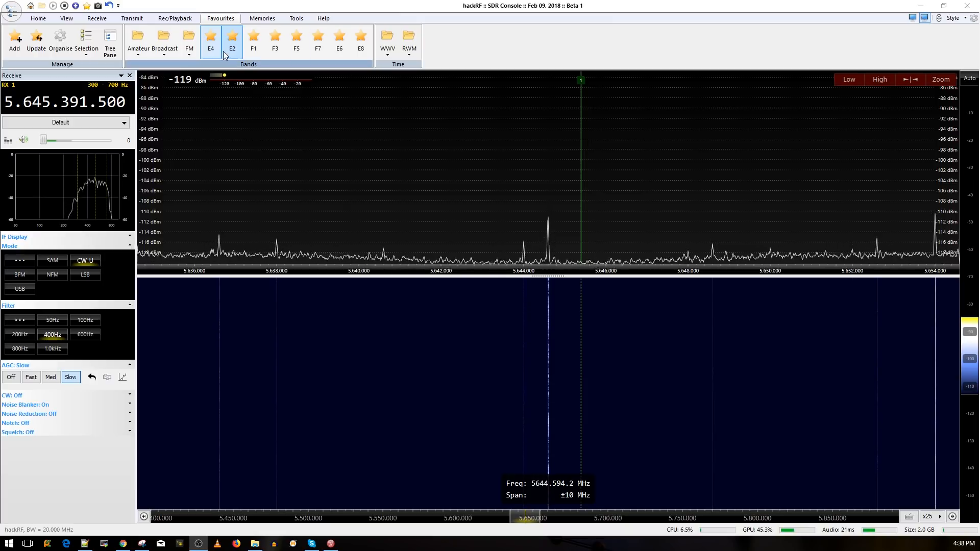
pyautogui.click(253, 39)
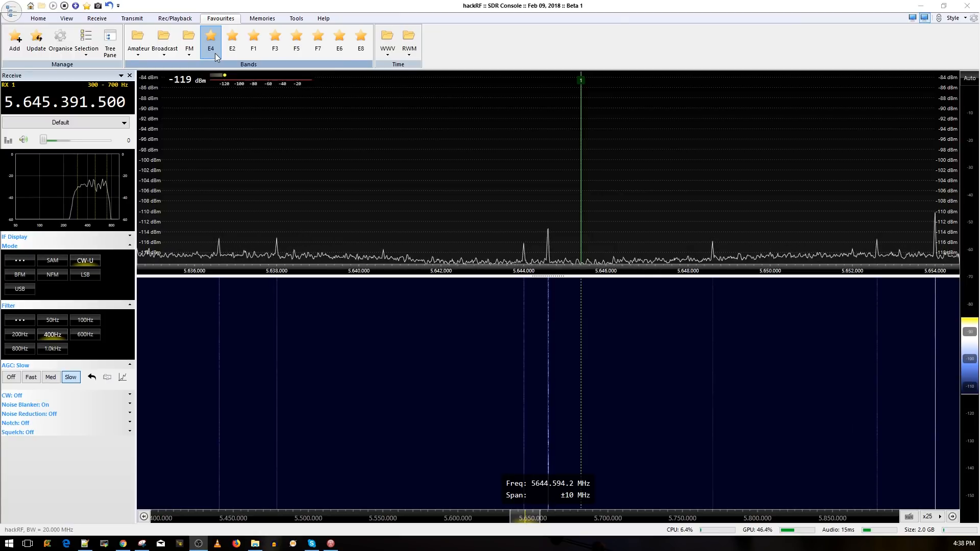
pyautogui.click(233, 39)
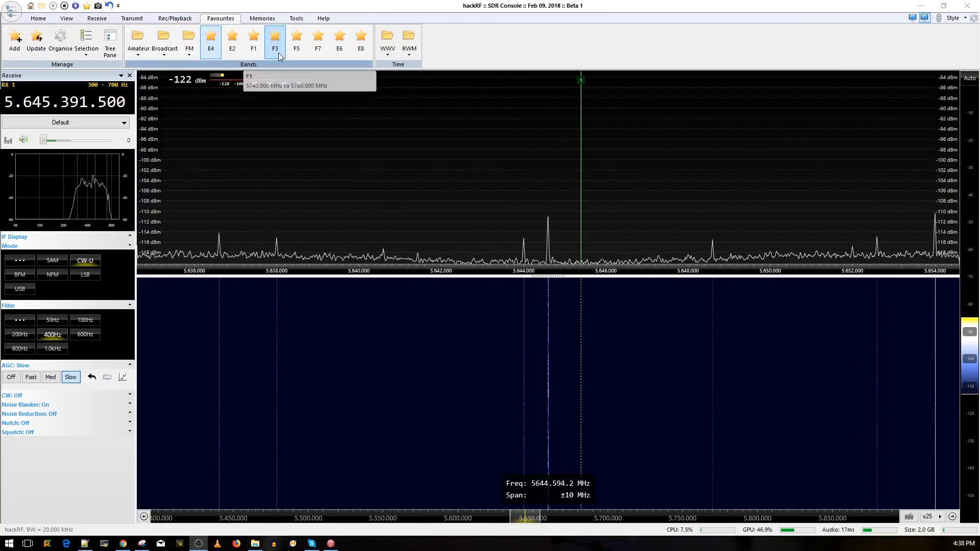
pyautogui.click(318, 41)
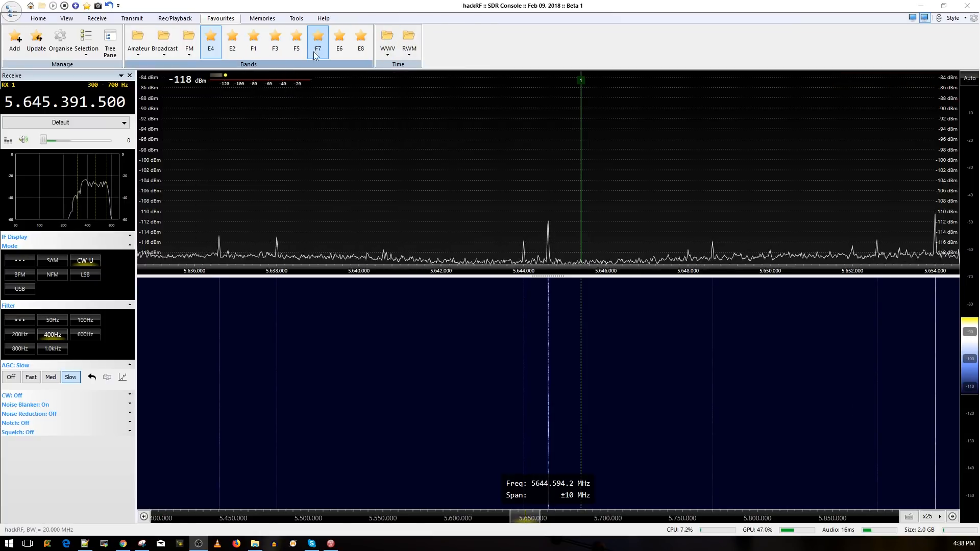
pyautogui.click(210, 41)
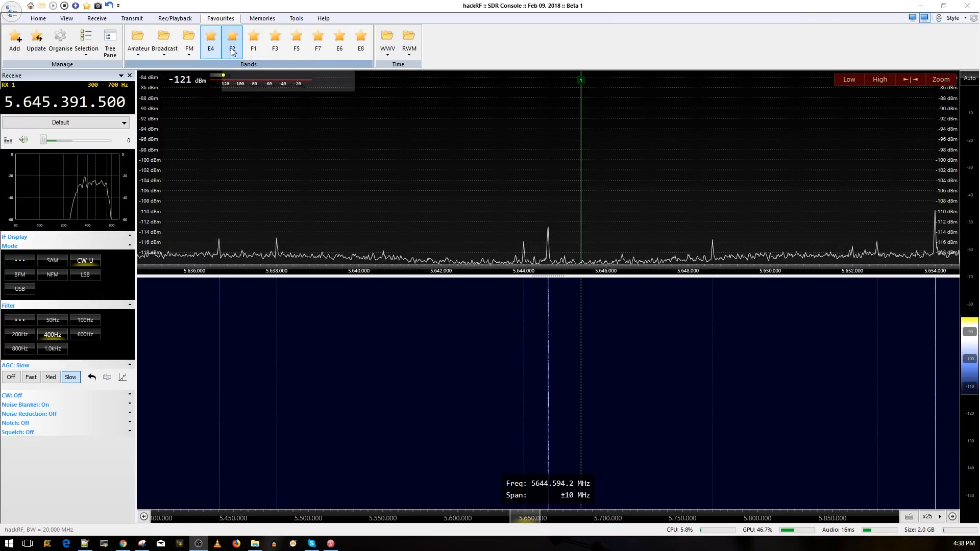
# Tune to E2 (5685 MHz), F1 (5740 MHz) and F3 (5780 MHz), then back toward E2 near 5680 MHz
pyautogui.click(232, 40)
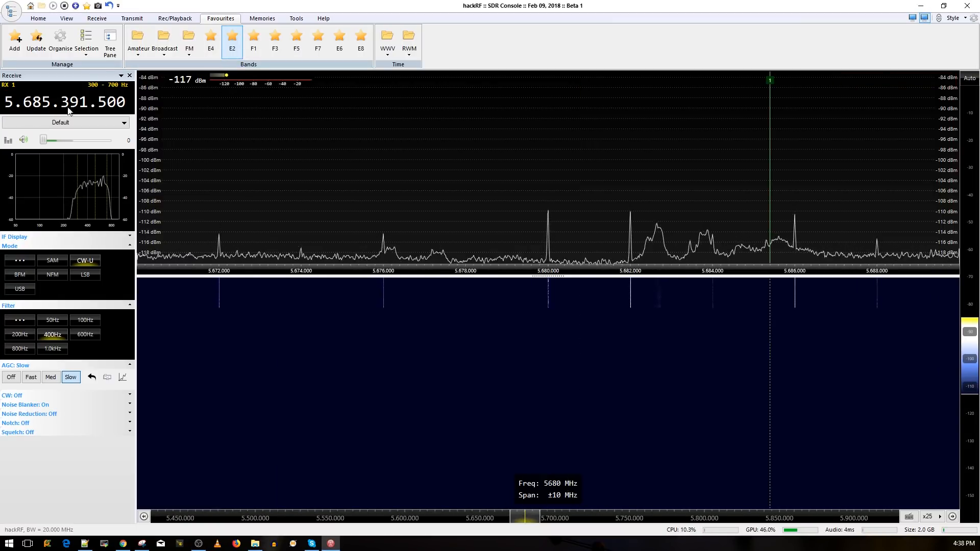
pyautogui.click(253, 41)
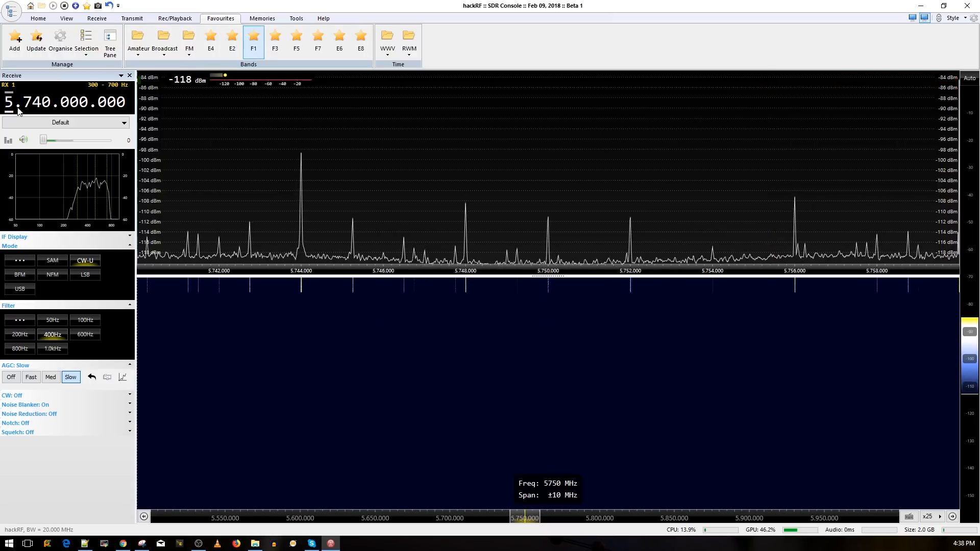
pyautogui.click(275, 41)
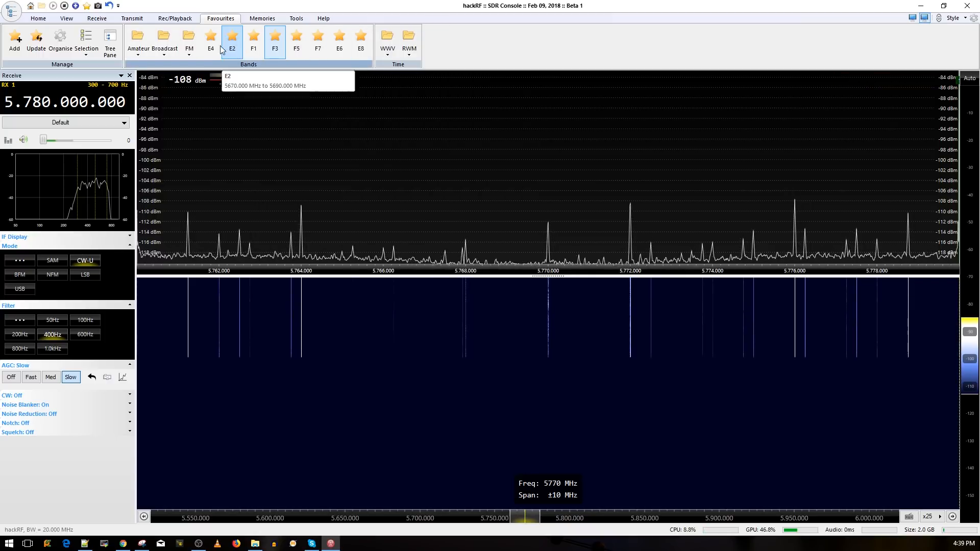
pyautogui.click(210, 39)
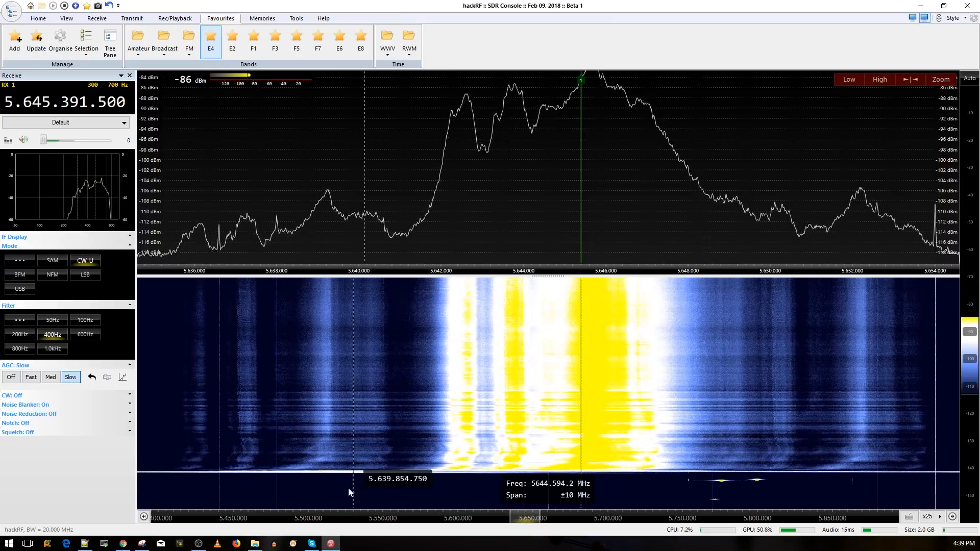
pyautogui.moveTo(628, 392)
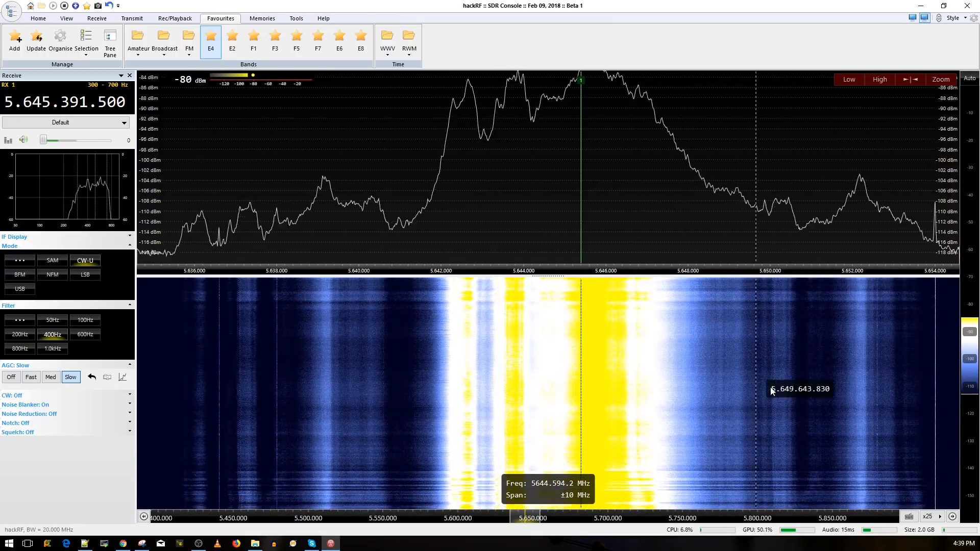
# Adjust the spectrum scale to about -75 to -115 dBm to show the full 5645 MHz signal peak
pyautogui.click(940, 79)
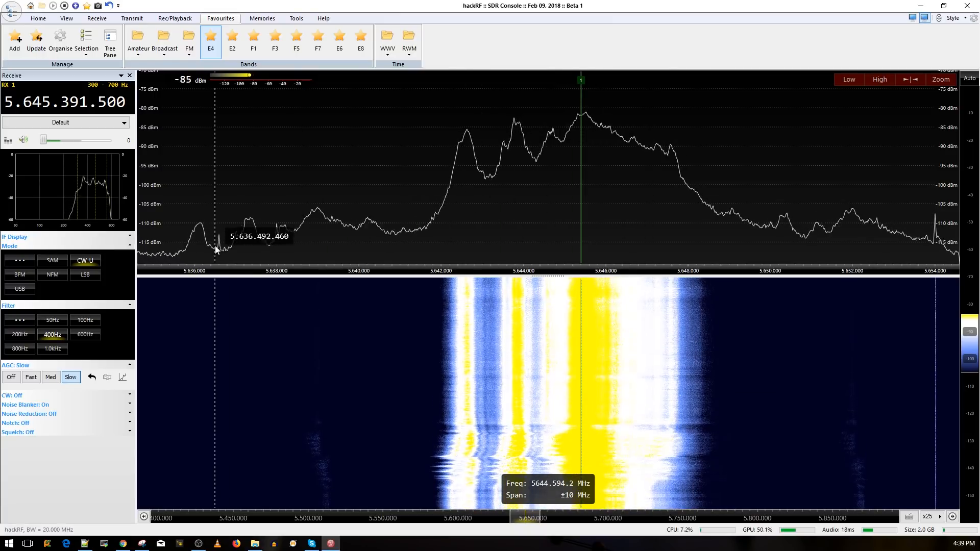
pyautogui.moveTo(762, 251)
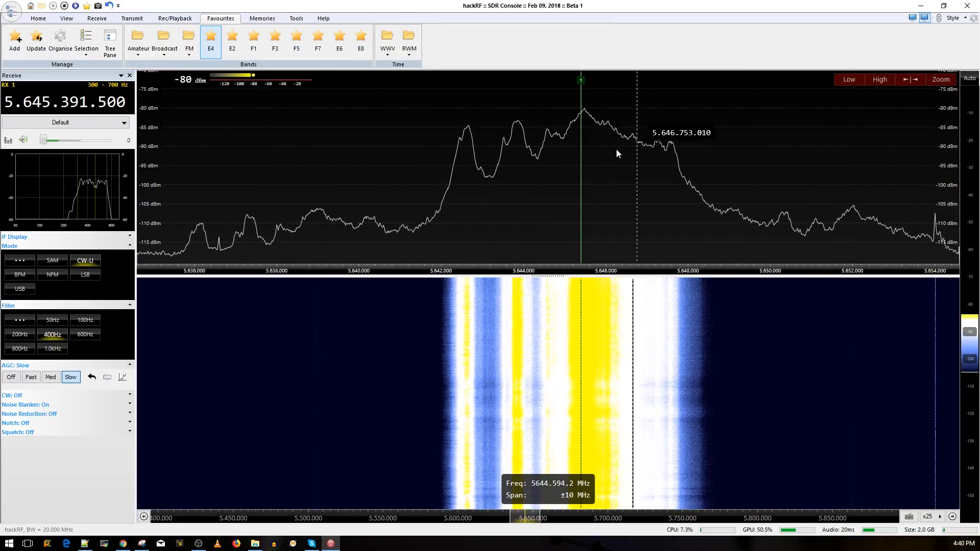
pyautogui.moveTo(210, 56)
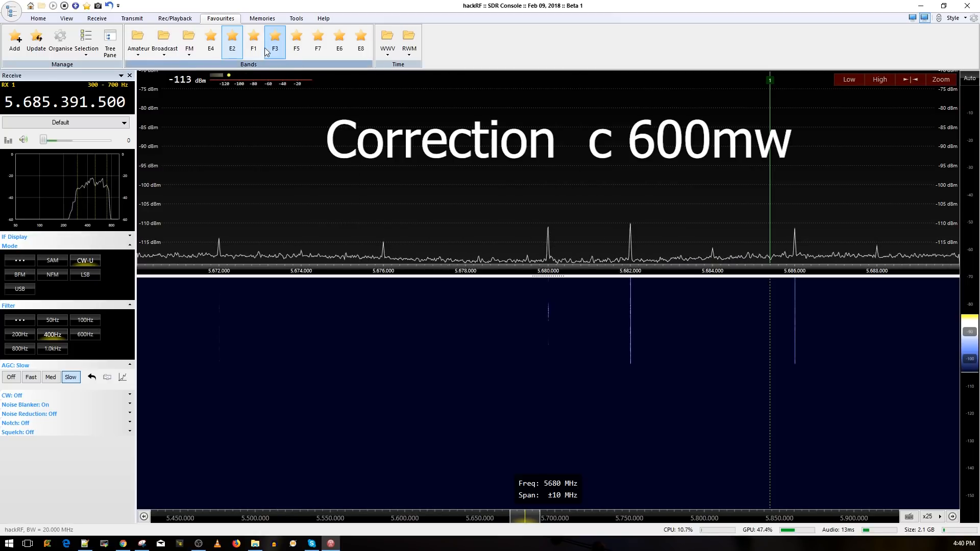
# Tune to F3 (5780 MHz), F7 (5860 MHz) and E8 (5945 MHz), then back to E4 around 5645 MHz
pyautogui.click(274, 41)
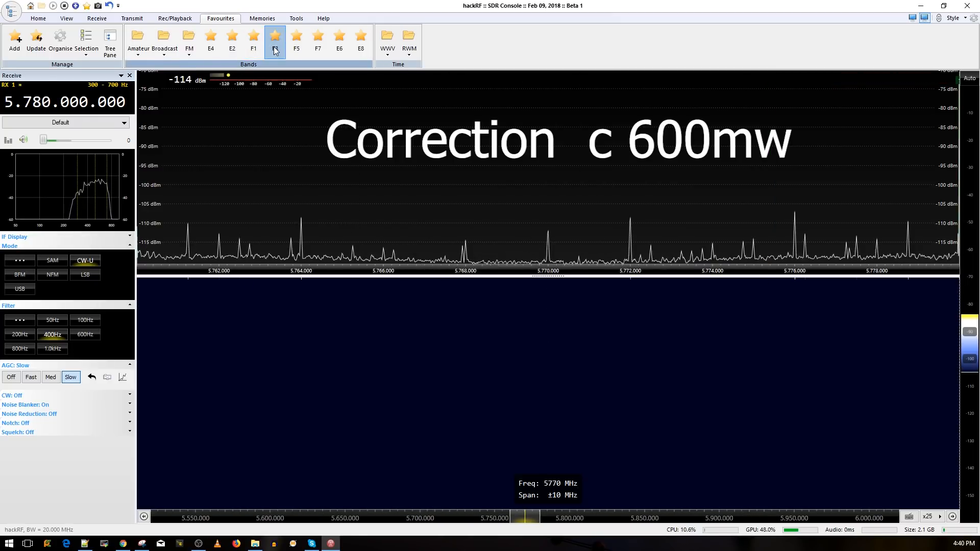
pyautogui.click(317, 38)
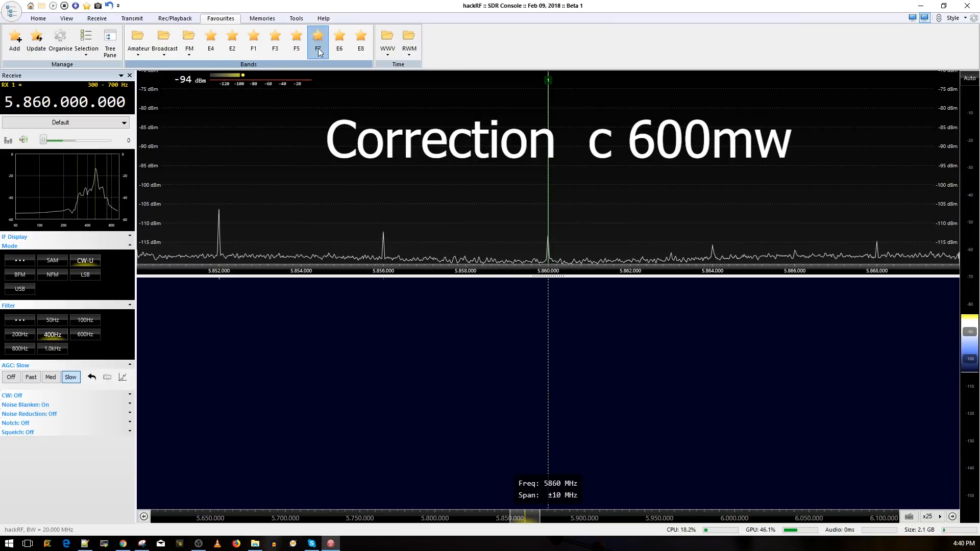
pyautogui.click(361, 38)
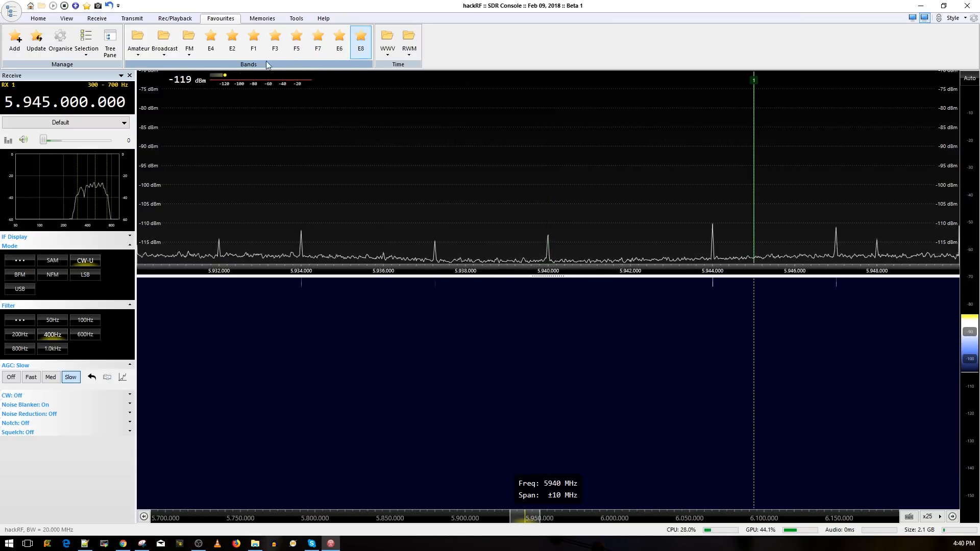
pyautogui.click(210, 40)
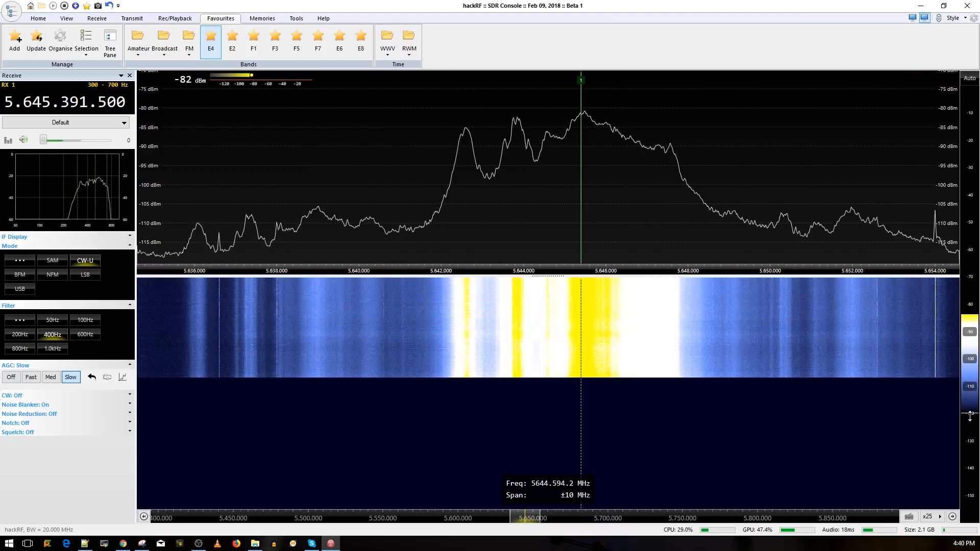
pyautogui.moveTo(809, 258)
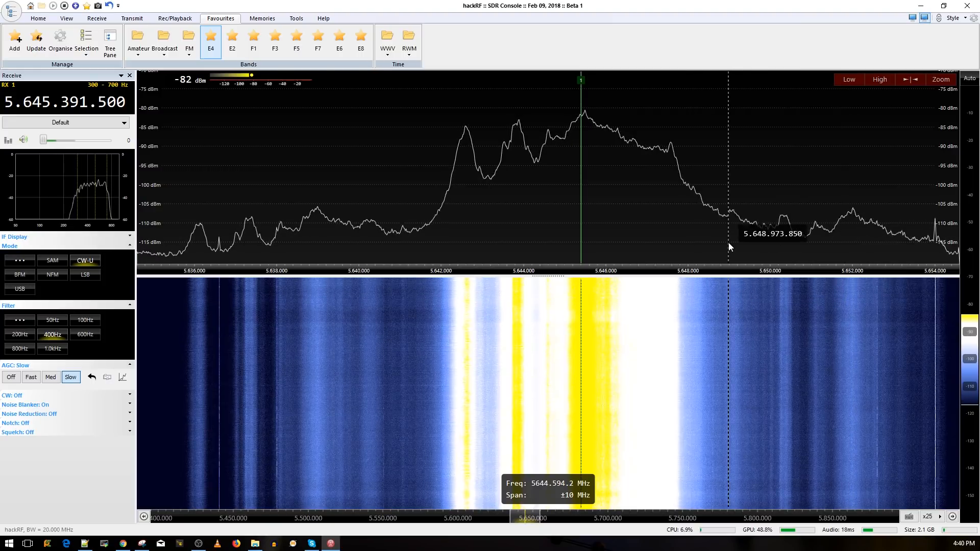
pyautogui.moveTo(702, 267)
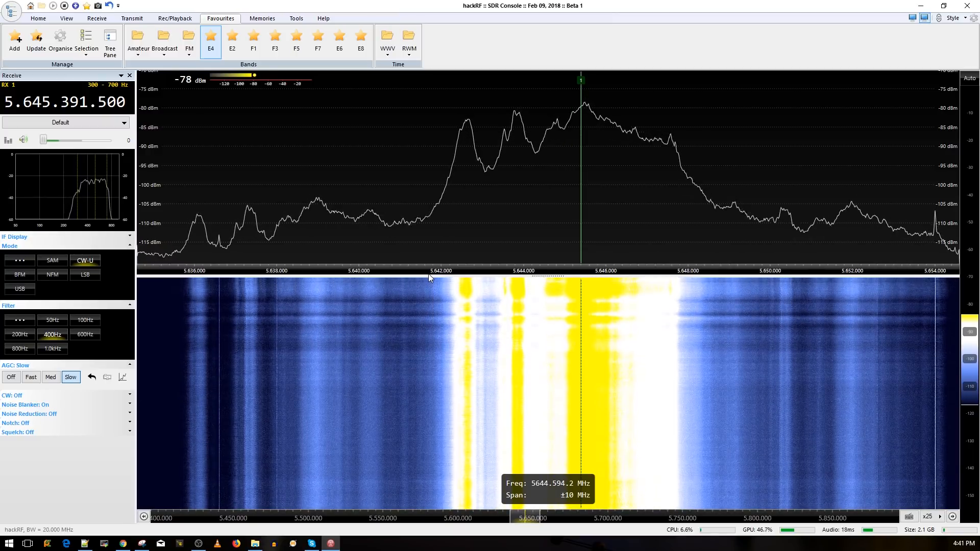
# Tune to the E2 channel near 5685 MHz, where only small narrow spikes show
pyautogui.click(232, 39)
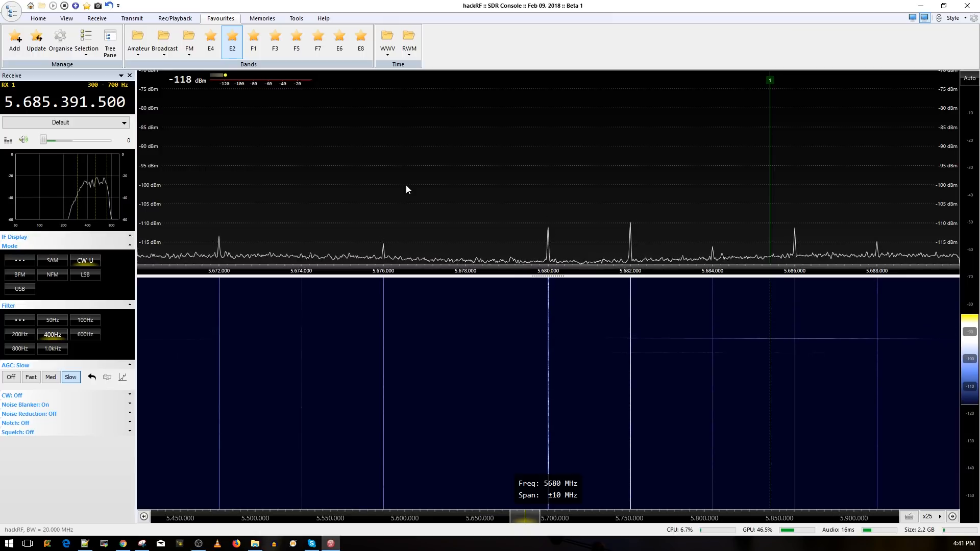
pyautogui.moveTo(647, 412)
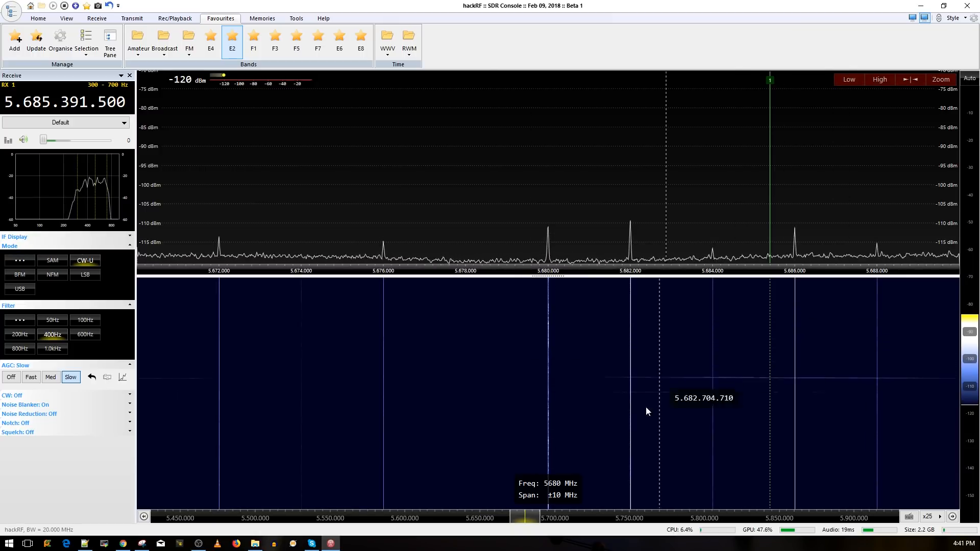
# Tune to E4 to watch the VTX signal near 5645 MHz, then switch to F1 at 5740 MHz
pyautogui.click(210, 42)
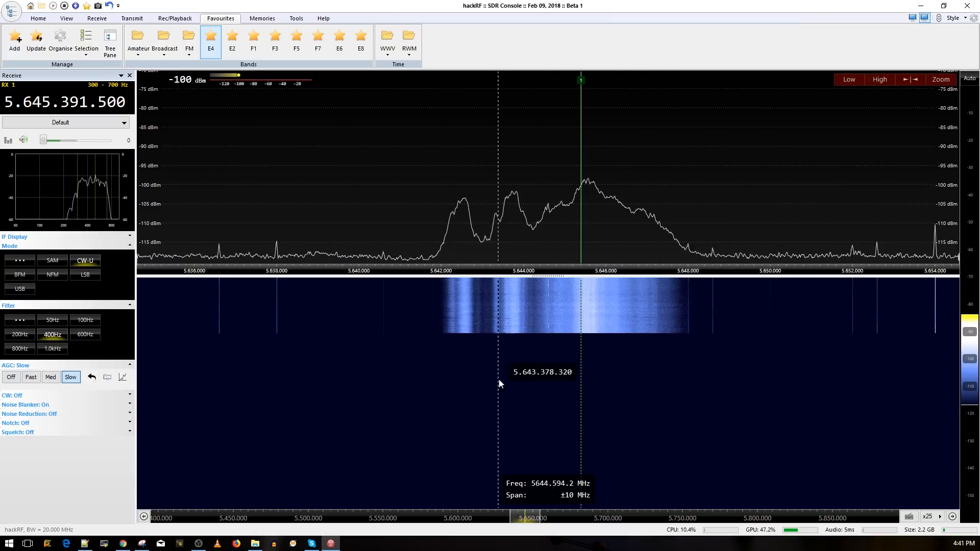
pyautogui.moveTo(615, 282)
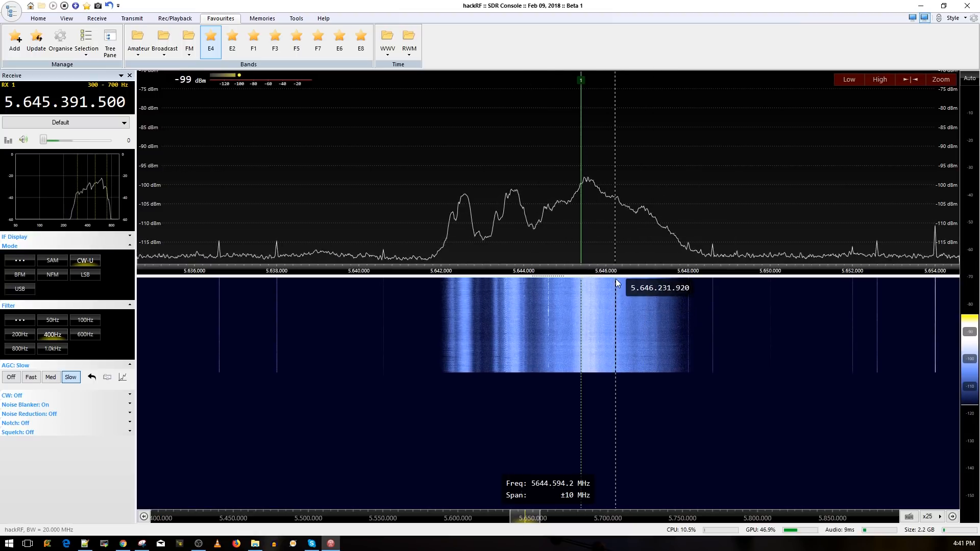
pyautogui.moveTo(555, 243)
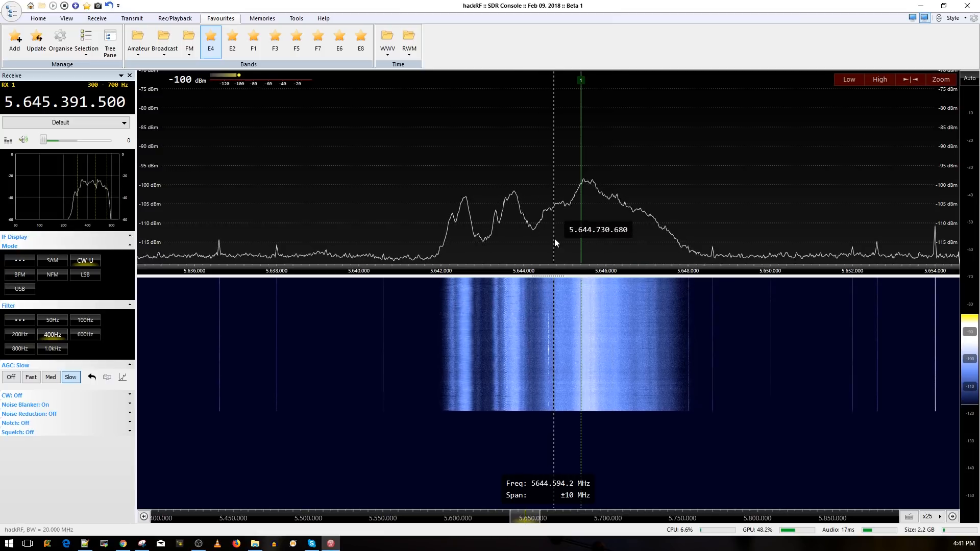
pyautogui.moveTo(572, 257)
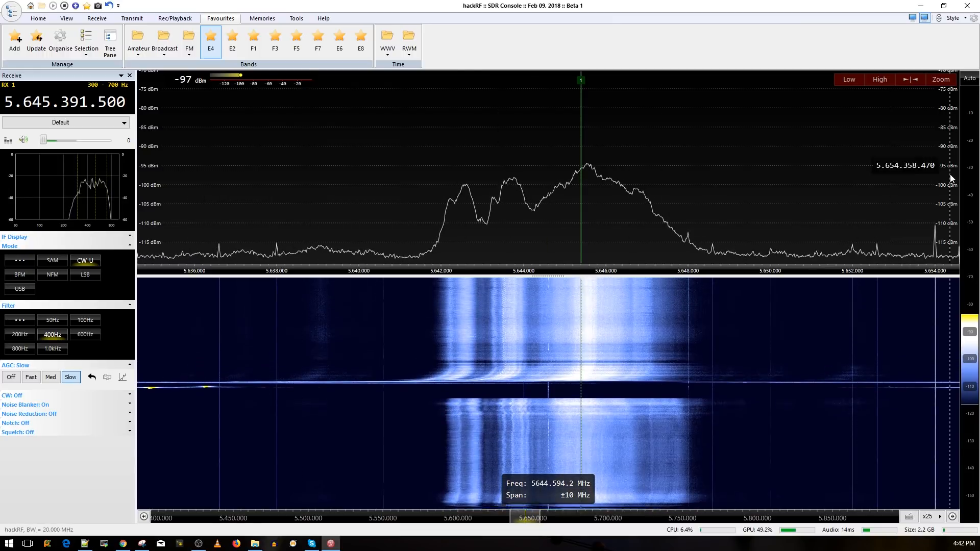
pyautogui.click(233, 41)
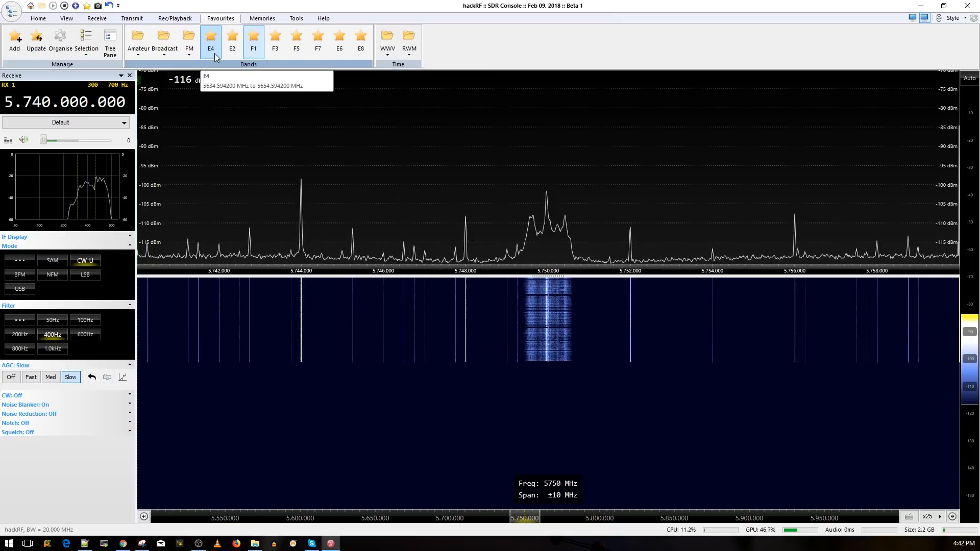
pyautogui.click(232, 40)
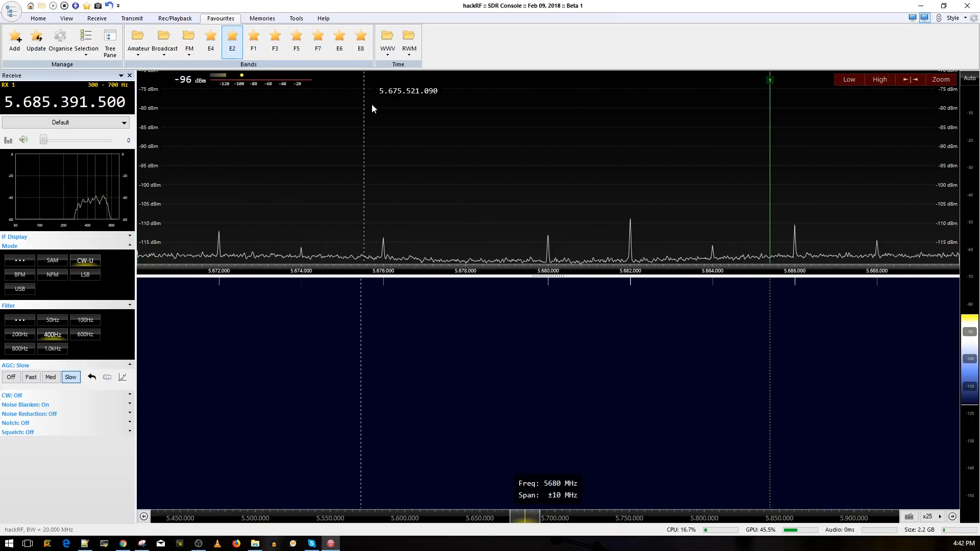
pyautogui.click(254, 40)
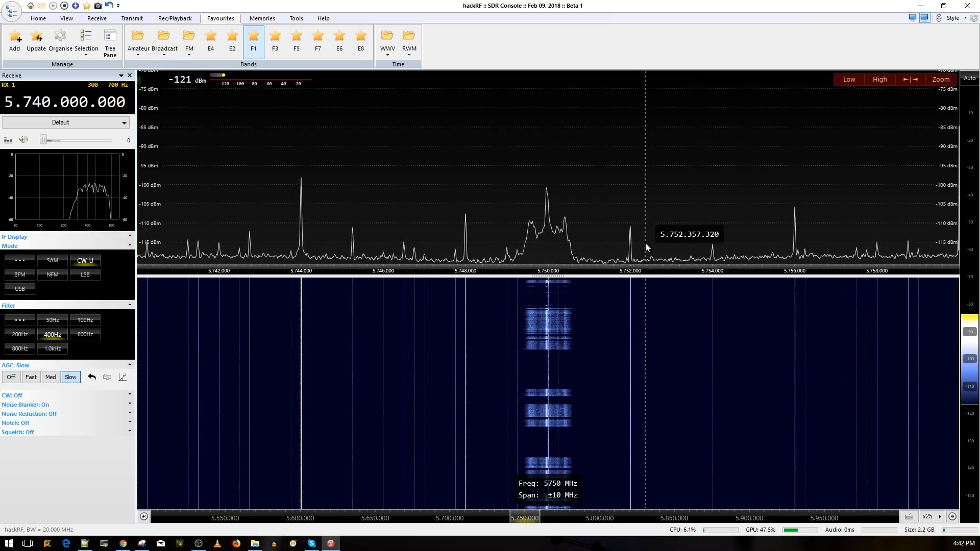
pyautogui.moveTo(687, 382)
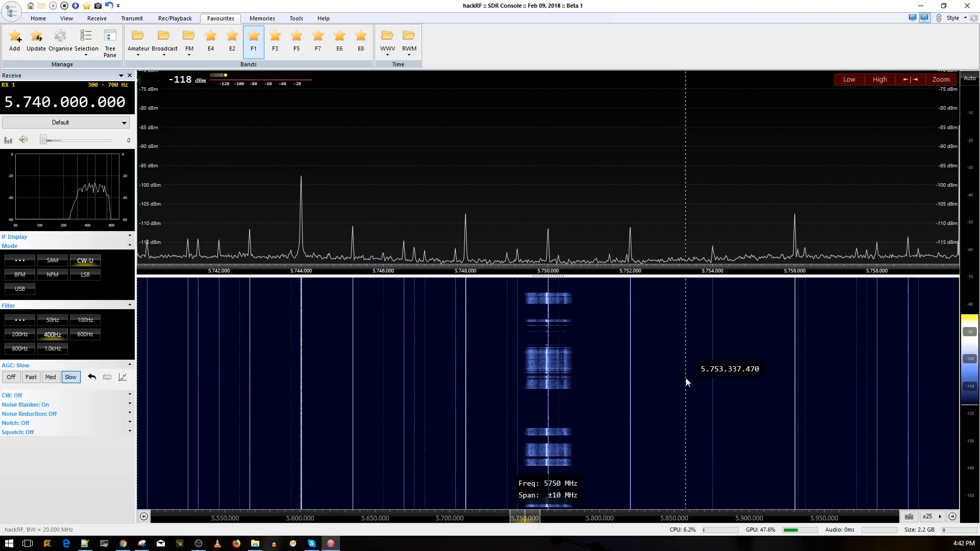
pyautogui.moveTo(443, 328)
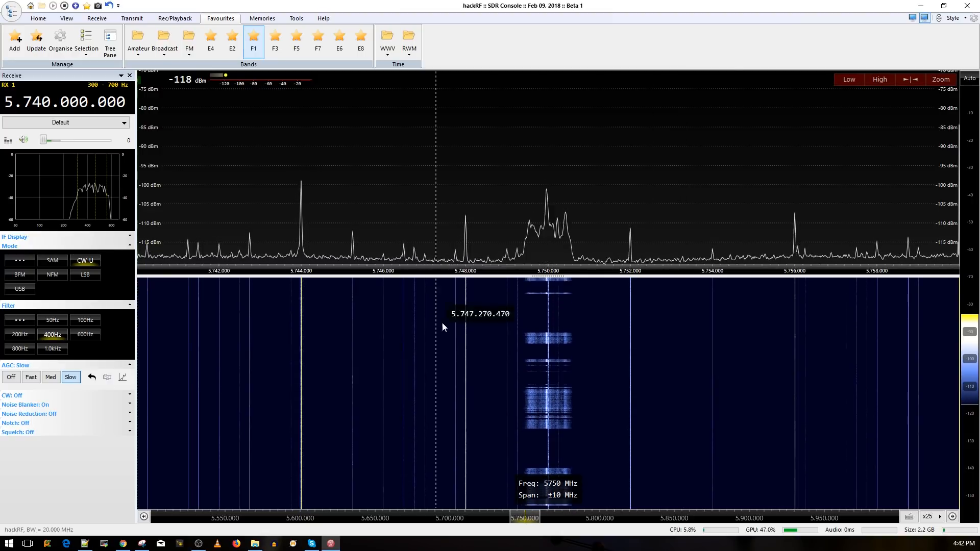
pyautogui.moveTo(406, 295)
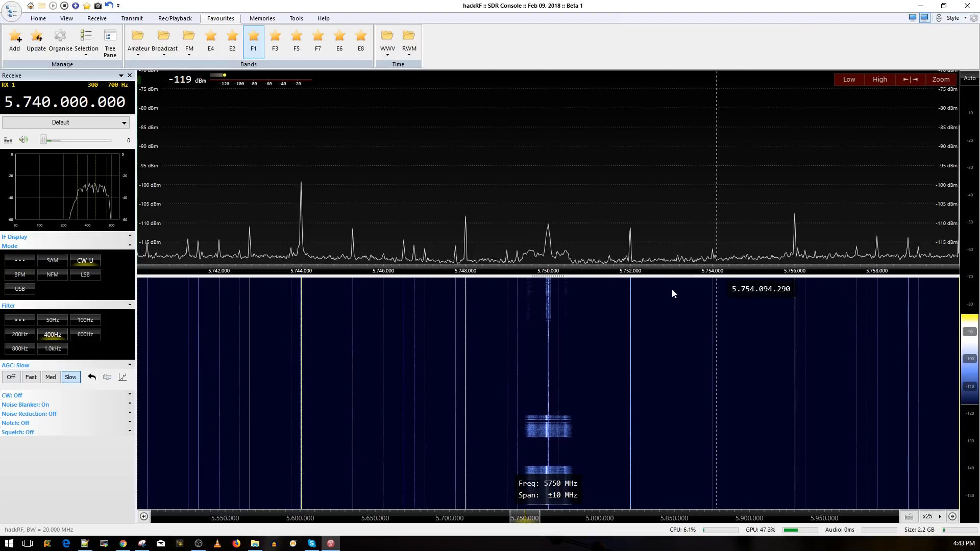
pyautogui.moveTo(612, 388)
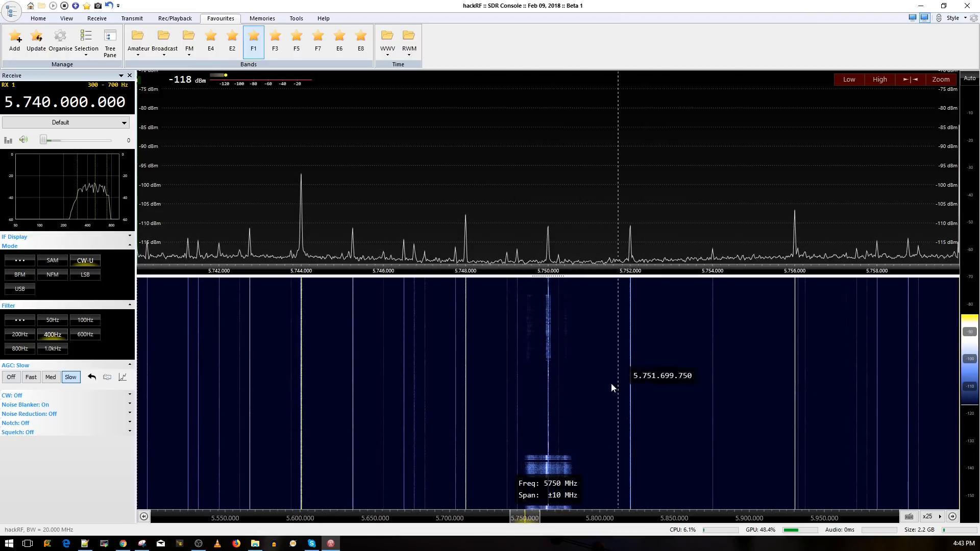
pyautogui.moveTo(707, 376)
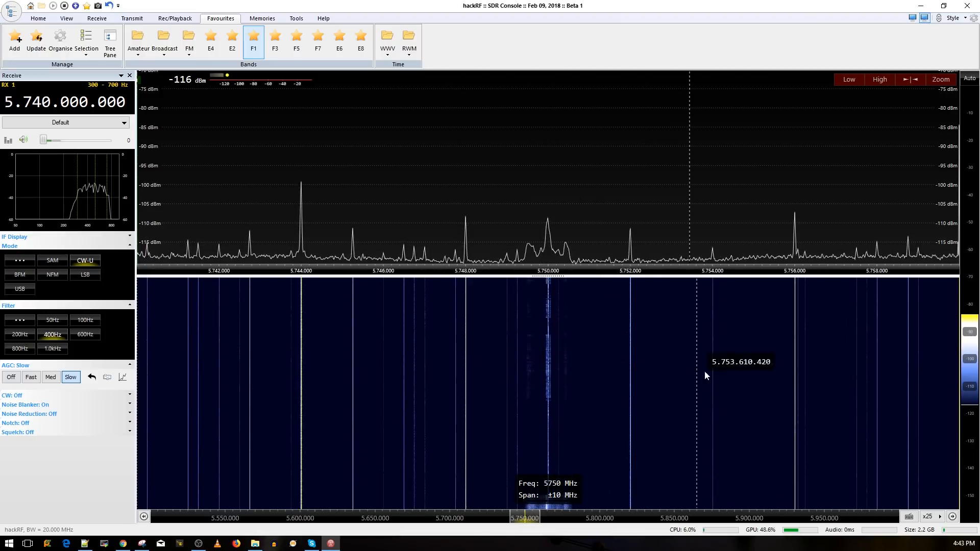
# Tune to F3 around 5780 MHz, back to E4, then to E8 around 5945 MHz
pyautogui.click(274, 41)
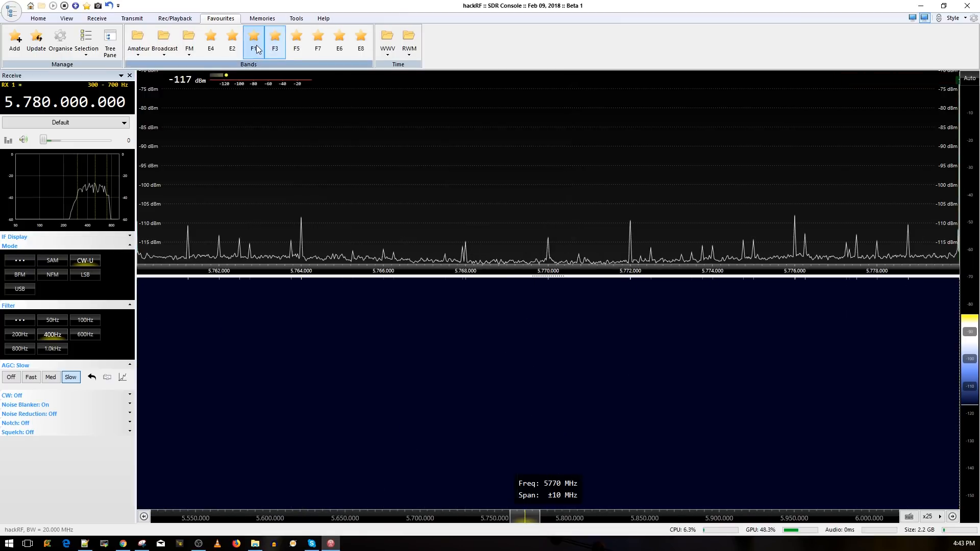
pyautogui.click(211, 43)
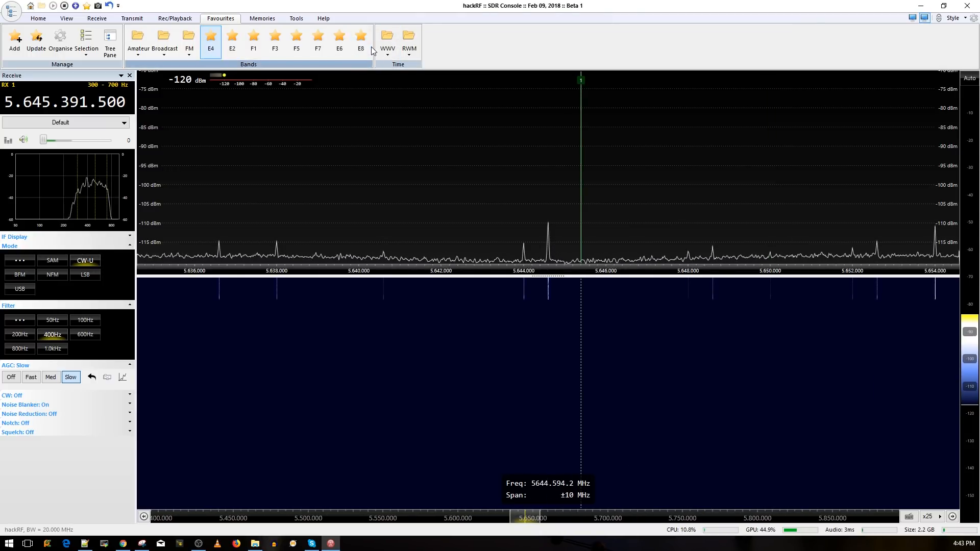
pyautogui.click(360, 39)
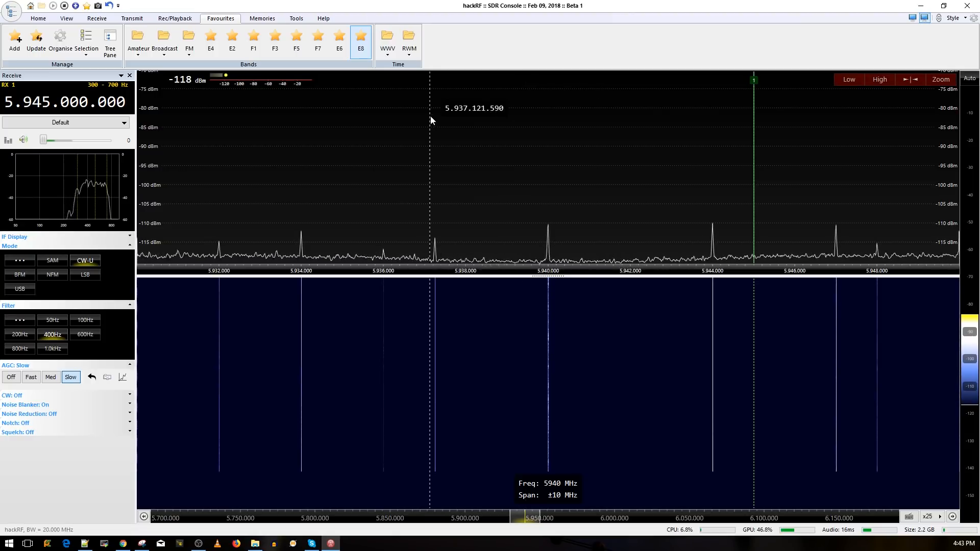
pyautogui.moveTo(367, 176)
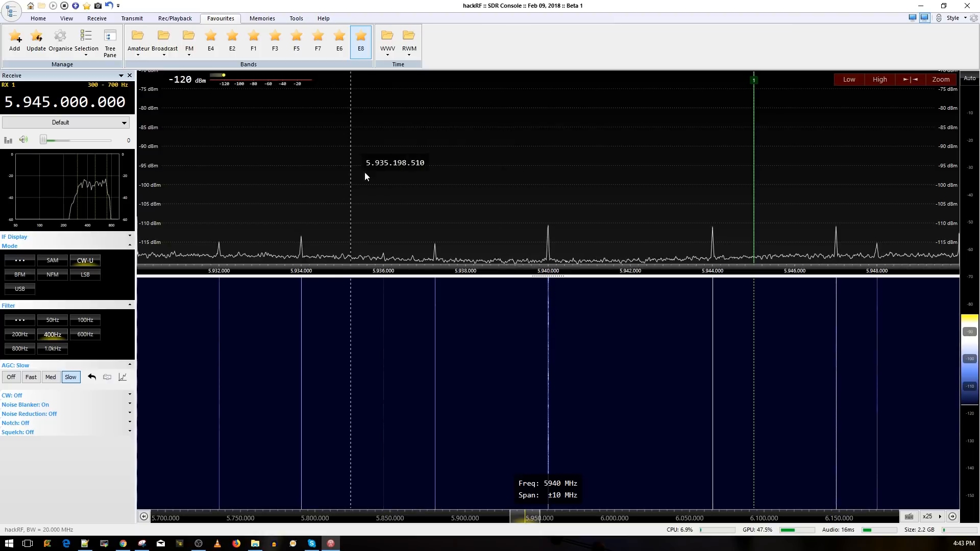
pyautogui.moveTo(427, 167)
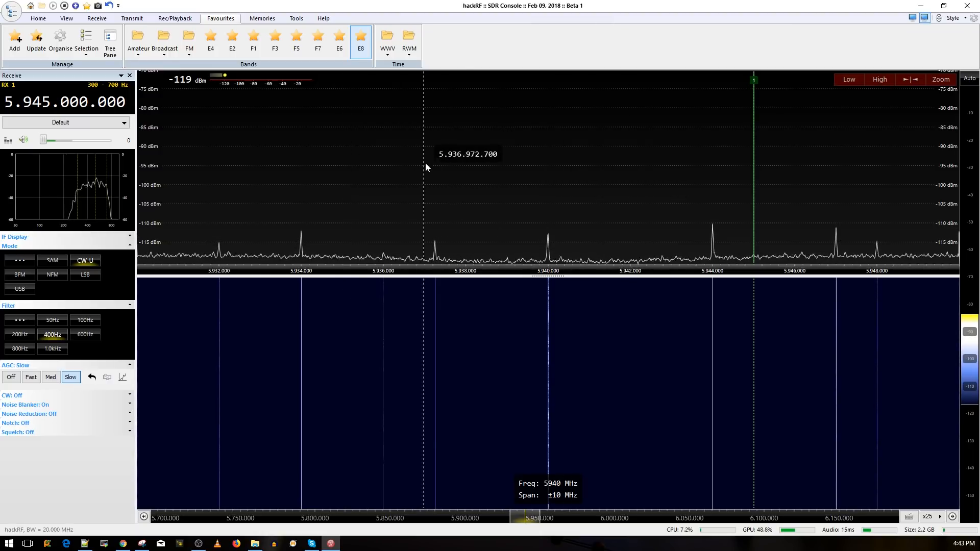
pyautogui.moveTo(458, 145)
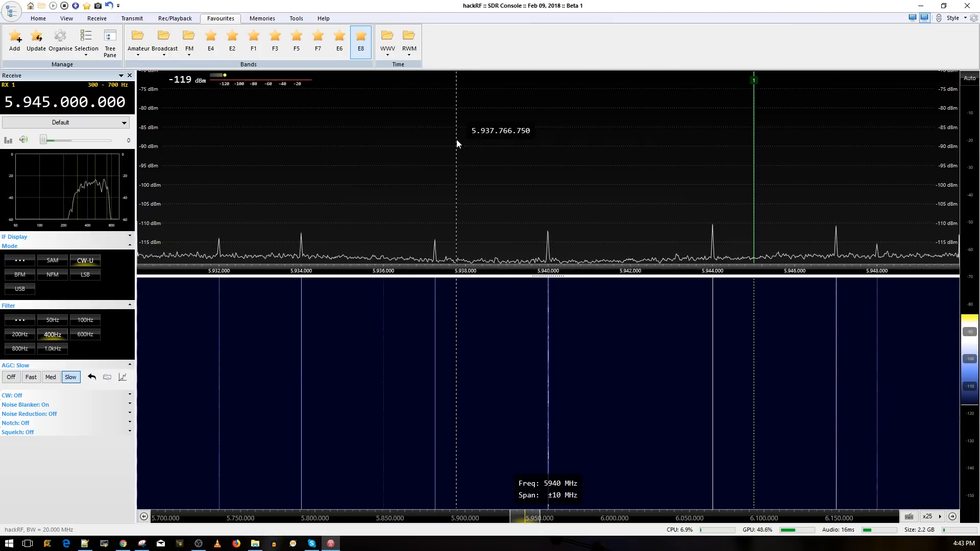